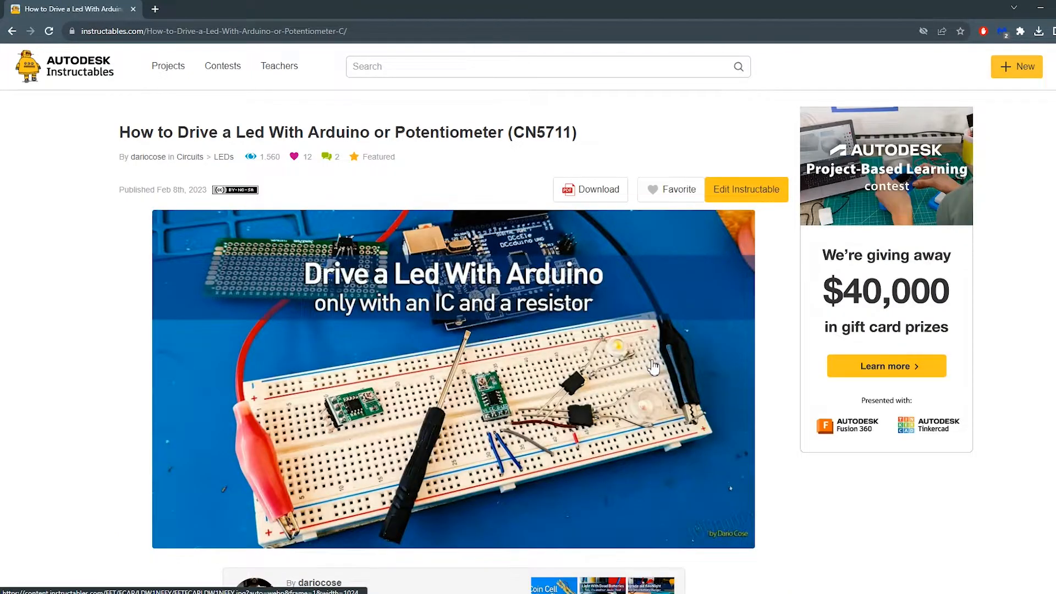
# - Scroll the CN5711 tutorial past the components, datasheet and wiring sections to Step 3
pyautogui.scroll(-3)
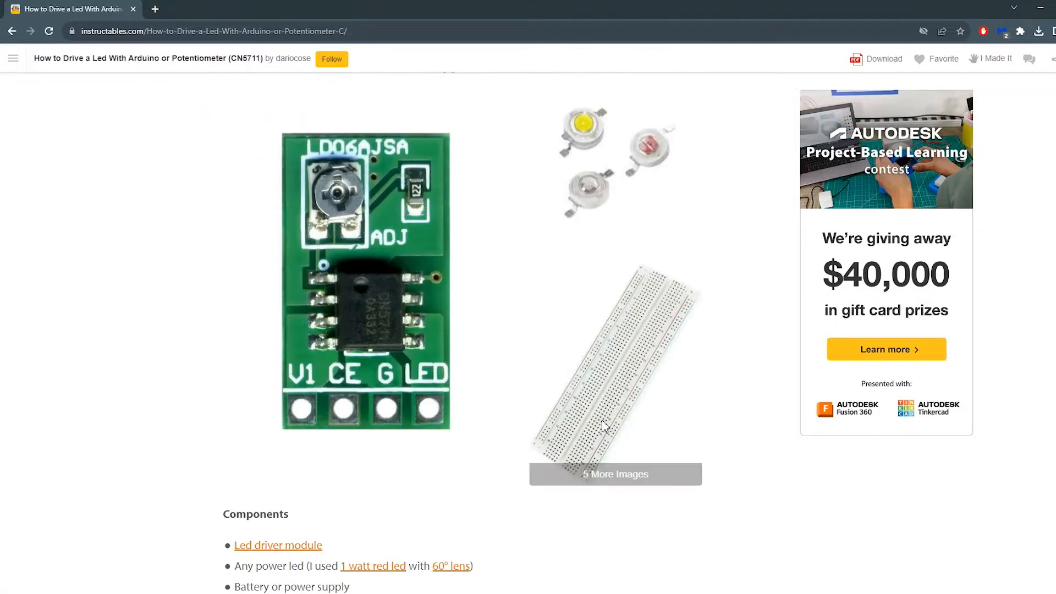
pyautogui.scroll(-3)
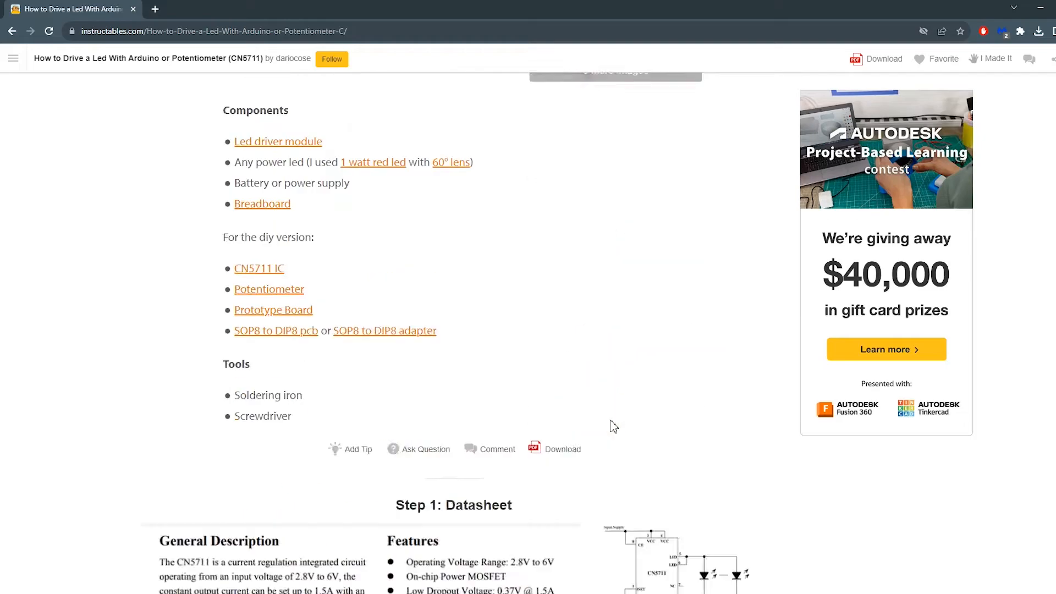
pyautogui.scroll(-3)
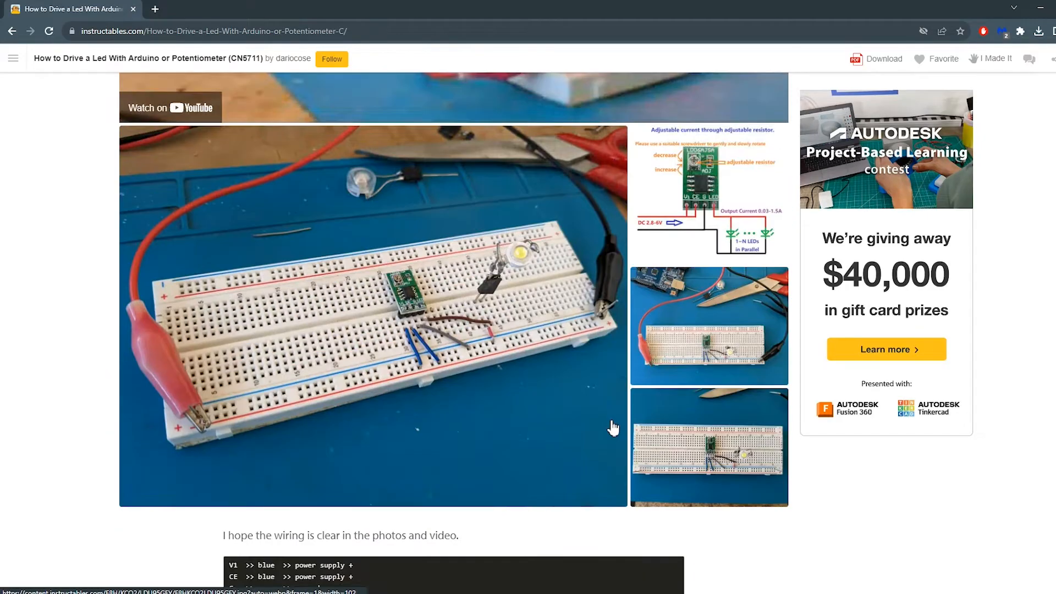
pyautogui.scroll(-3)
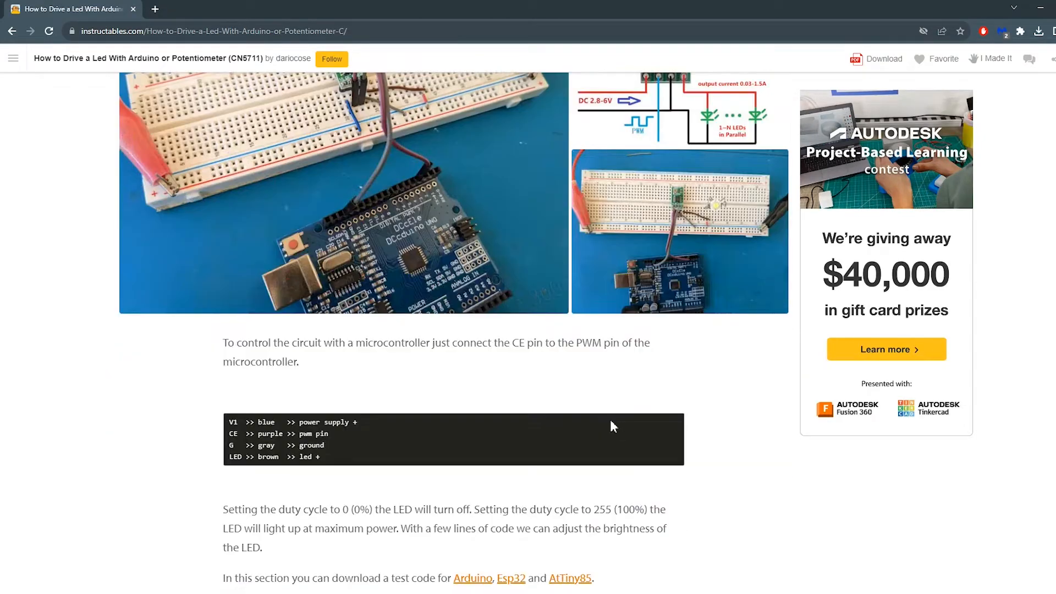
pyautogui.scroll(-3)
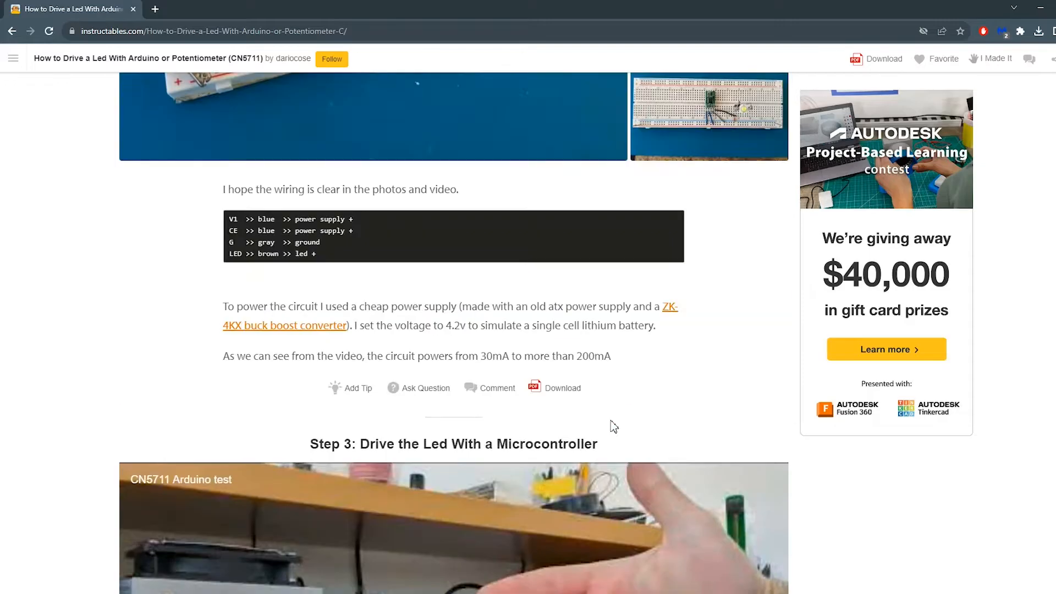
pyautogui.scroll(-3)
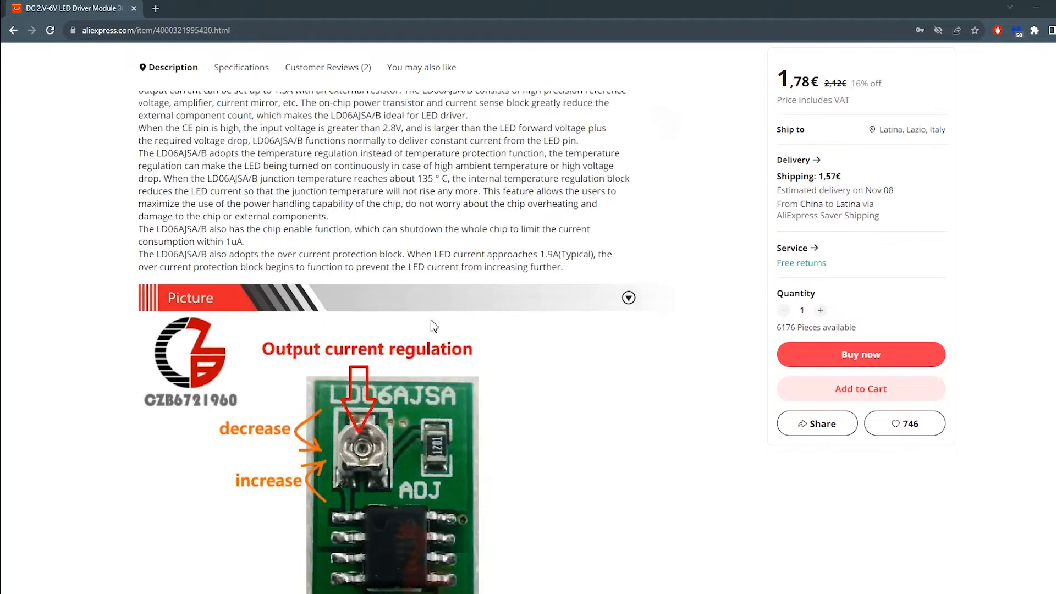
# - Highlight the module's specs and Application 1–2 notes, then scroll to the Application 2 diagram
pyautogui.scroll(3)
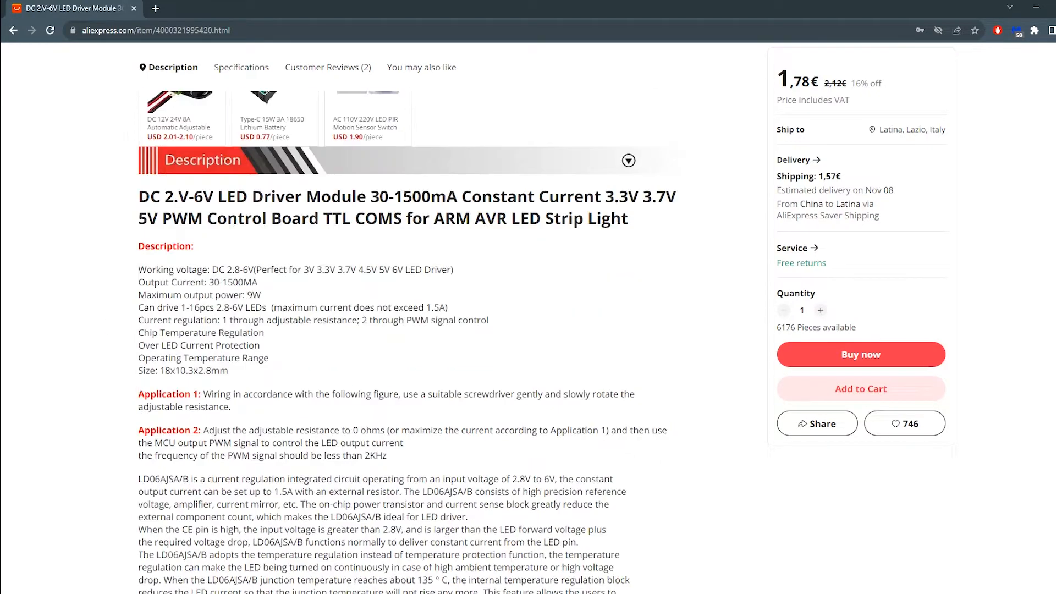
pyautogui.moveTo(138, 269); pyautogui.dragTo(229, 377)
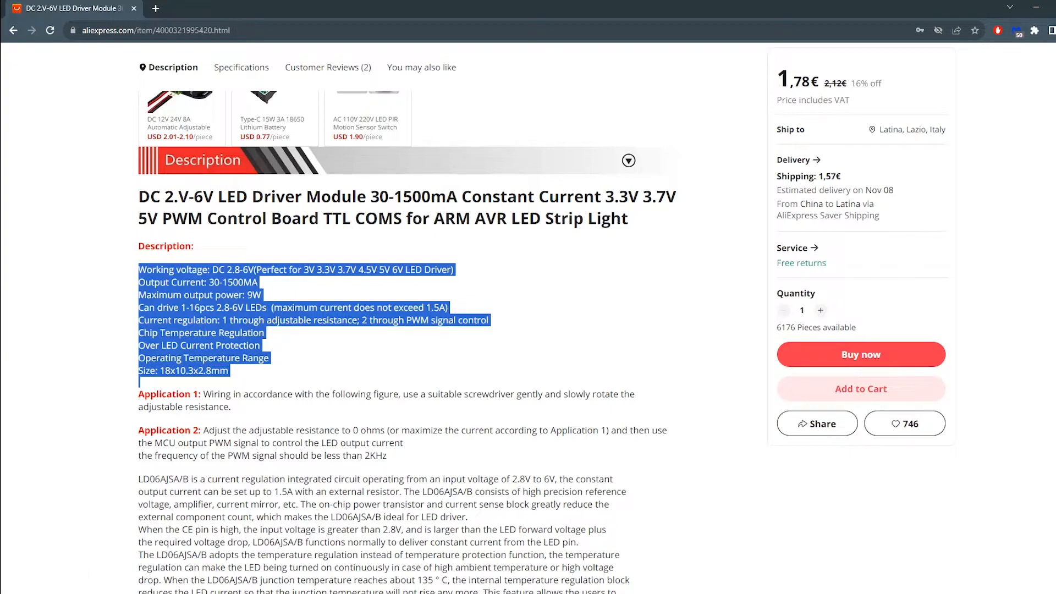
pyautogui.moveTo(138, 394); pyautogui.dragTo(388, 461)
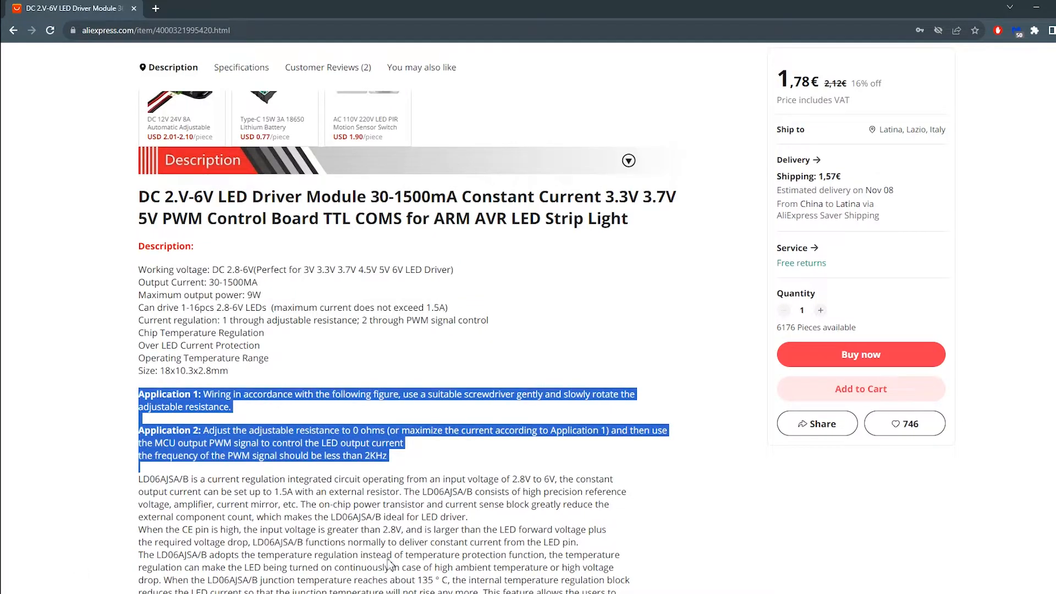
pyautogui.scroll(-3)
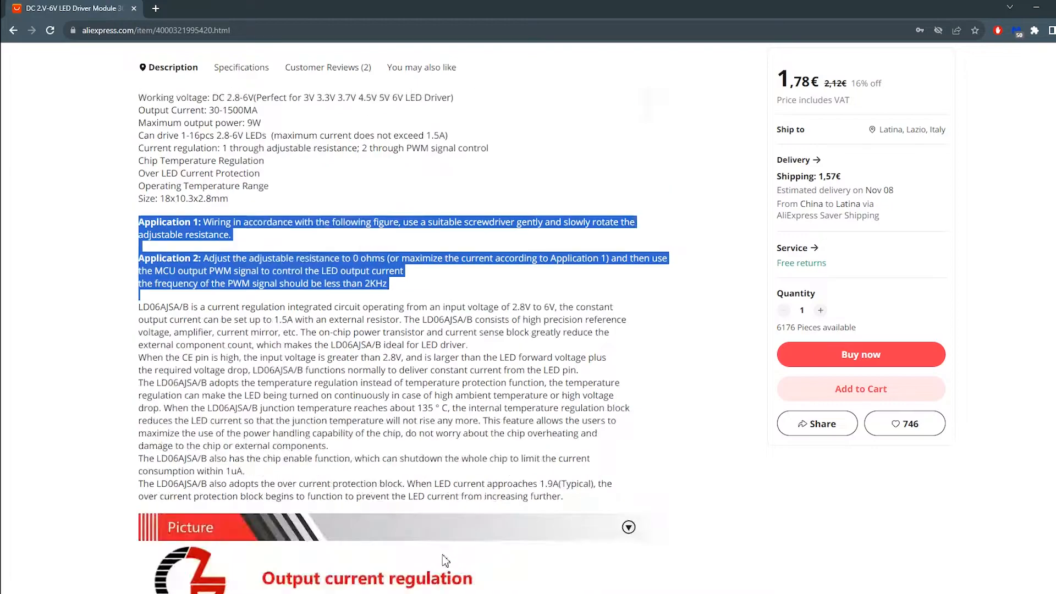
pyautogui.scroll(-3)
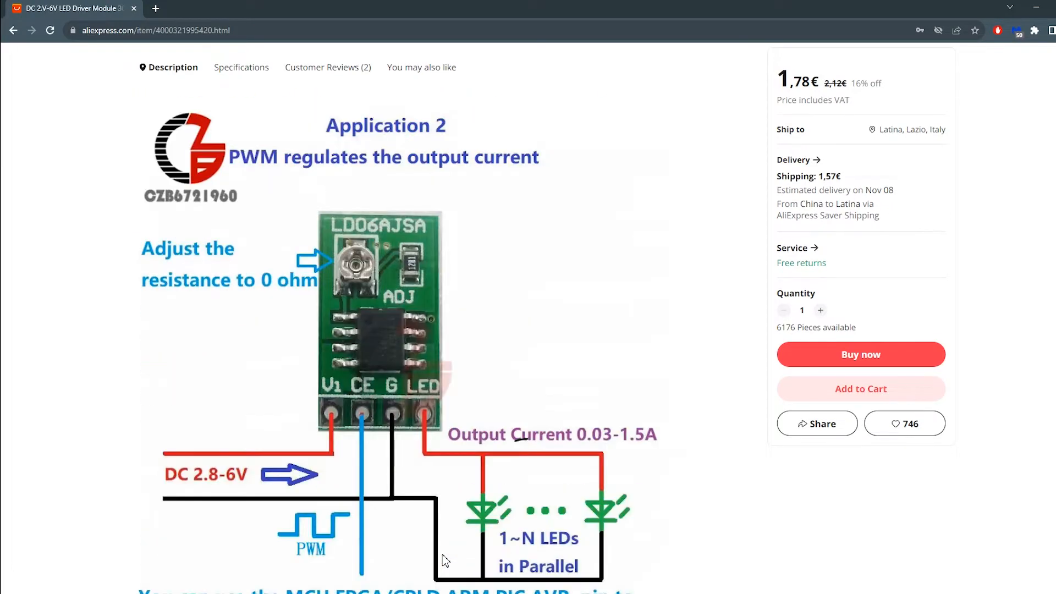
pyautogui.scroll(-3)
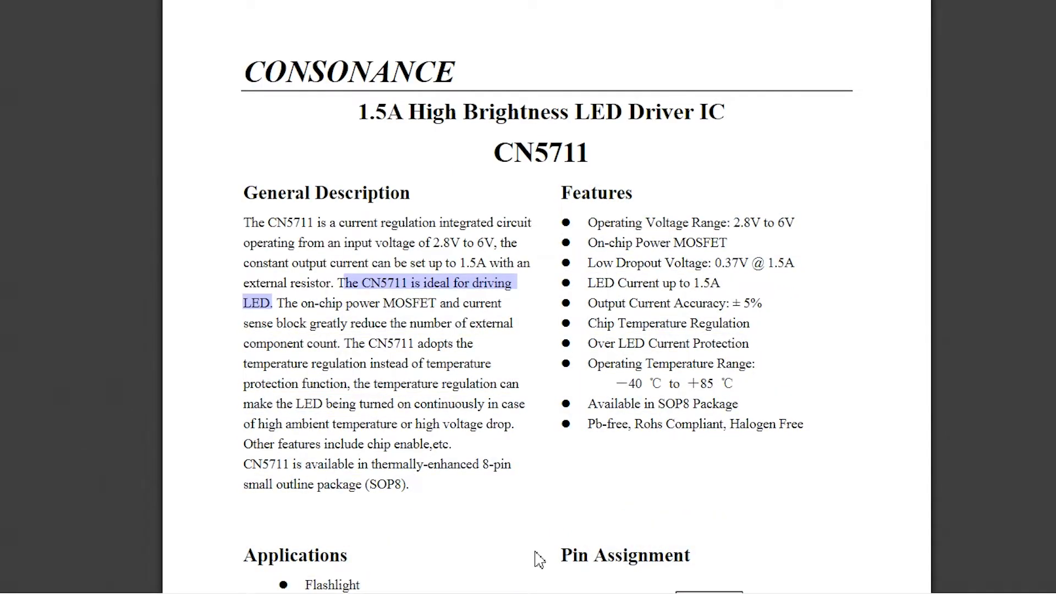
pyautogui.moveTo(592, 311)
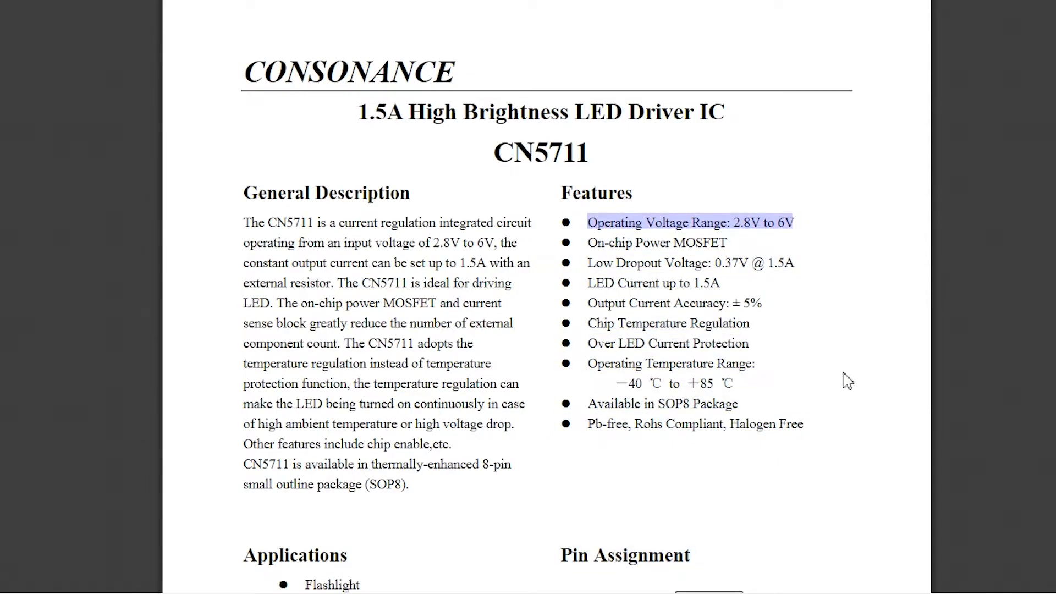
pyautogui.moveTo(501, 383)
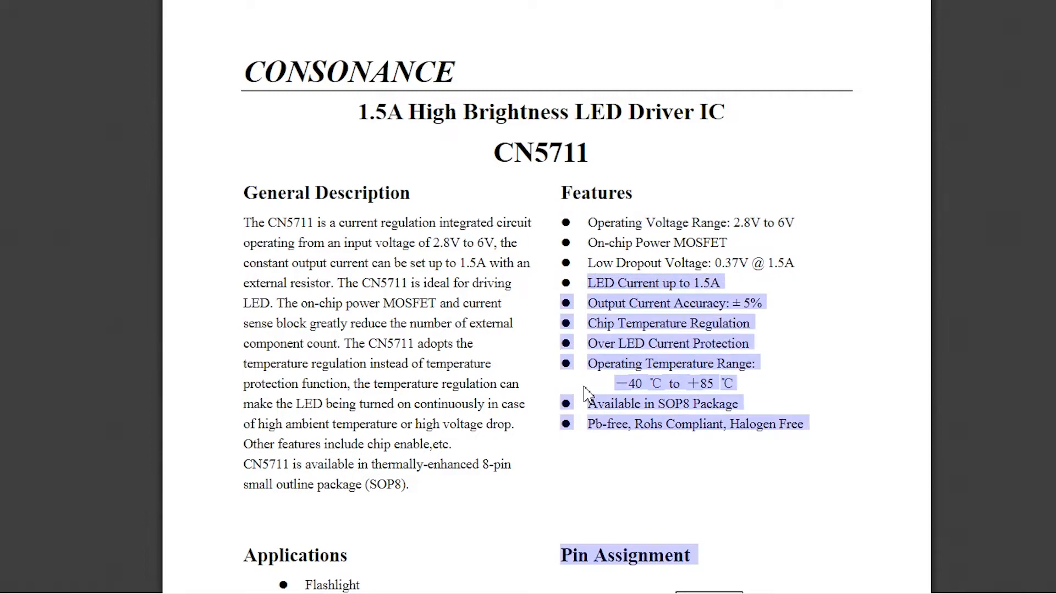
# - Narrow the datasheet highlight to the LED current rating and scroll on through the features
pyautogui.click(800, 420)
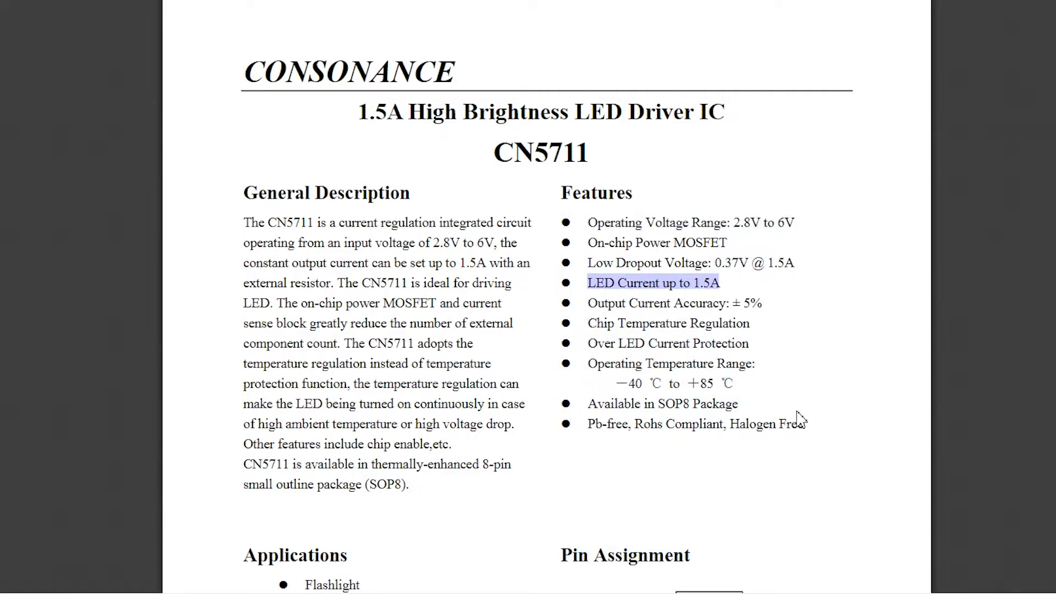
pyautogui.moveTo(397, 465)
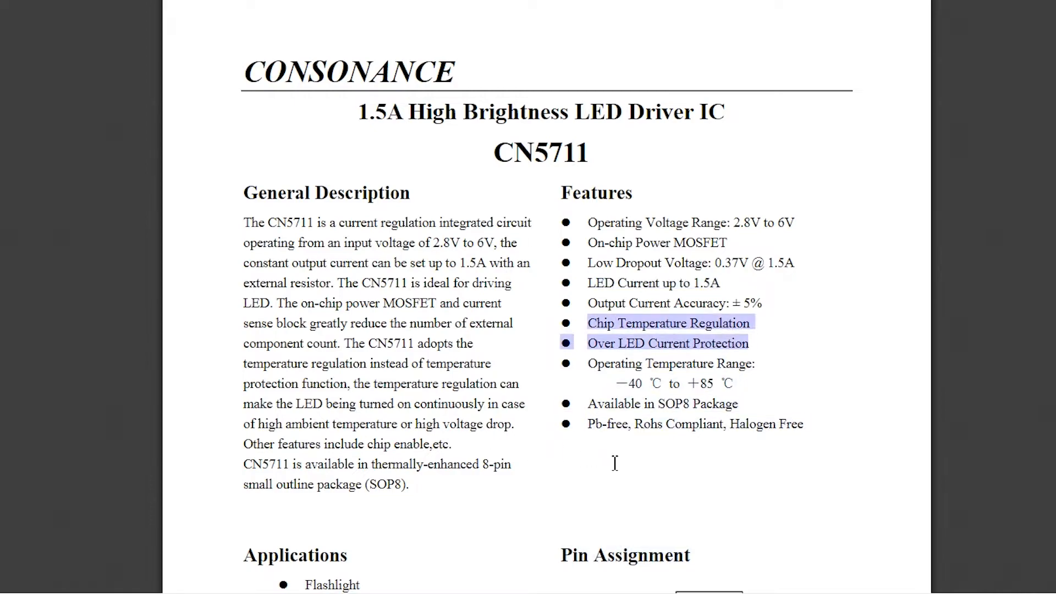
pyautogui.moveTo(567, 352)
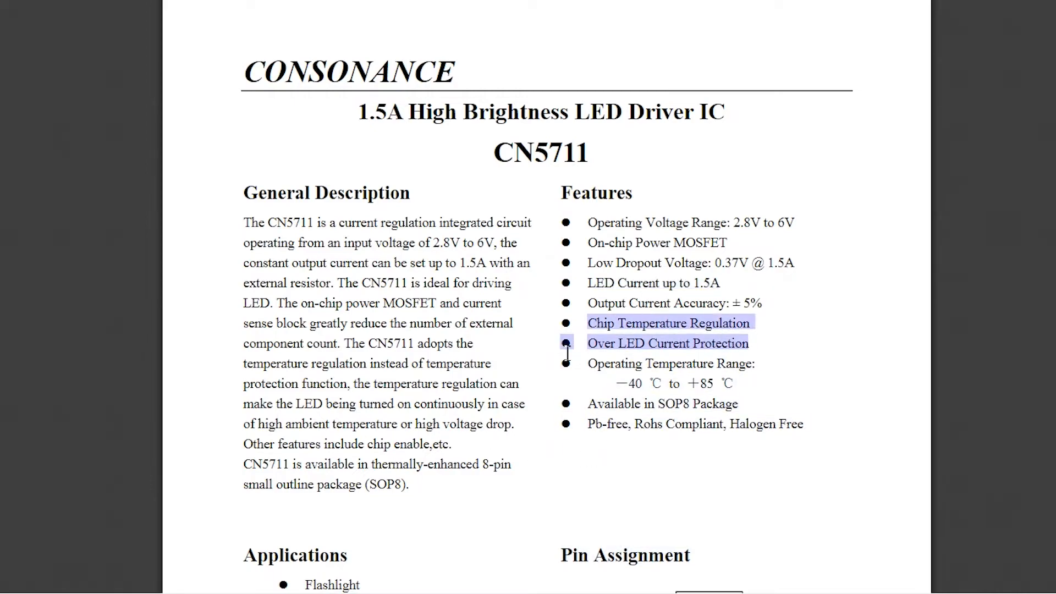
pyautogui.scroll(-3)
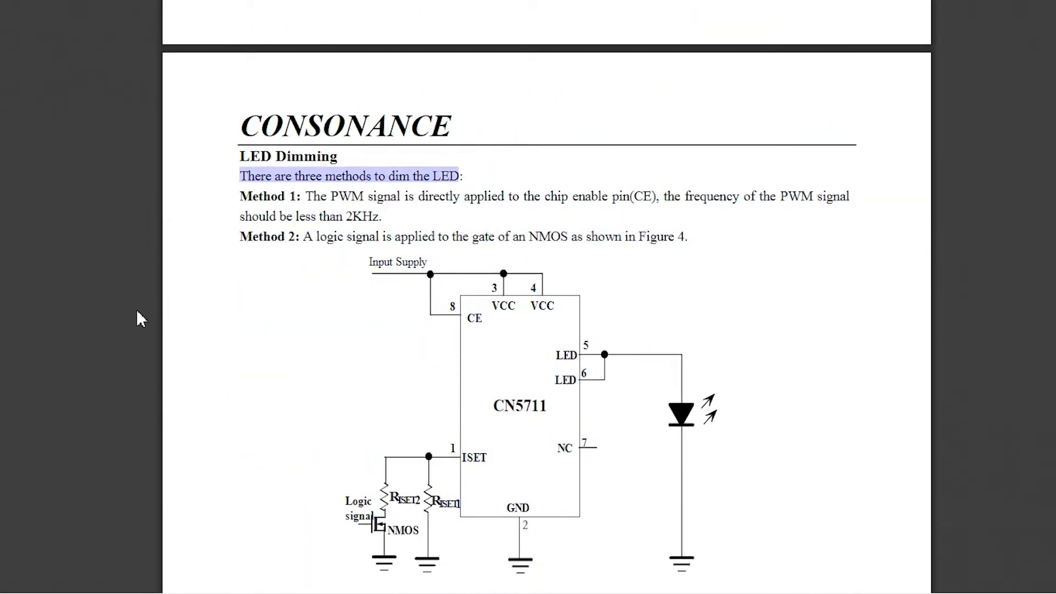
# - Scroll the CN5711 datasheet down to the LED Dimming section
pyautogui.scroll(-3)
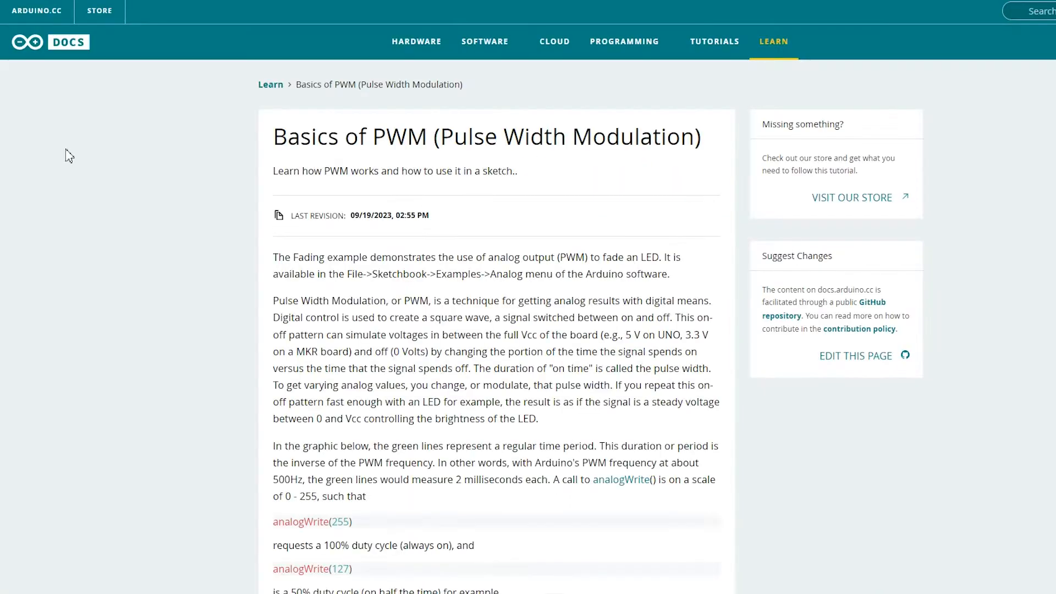
# - Scroll the Basics of PWM article and highlight the paragraph about PWM frequency
pyautogui.scroll(-3)
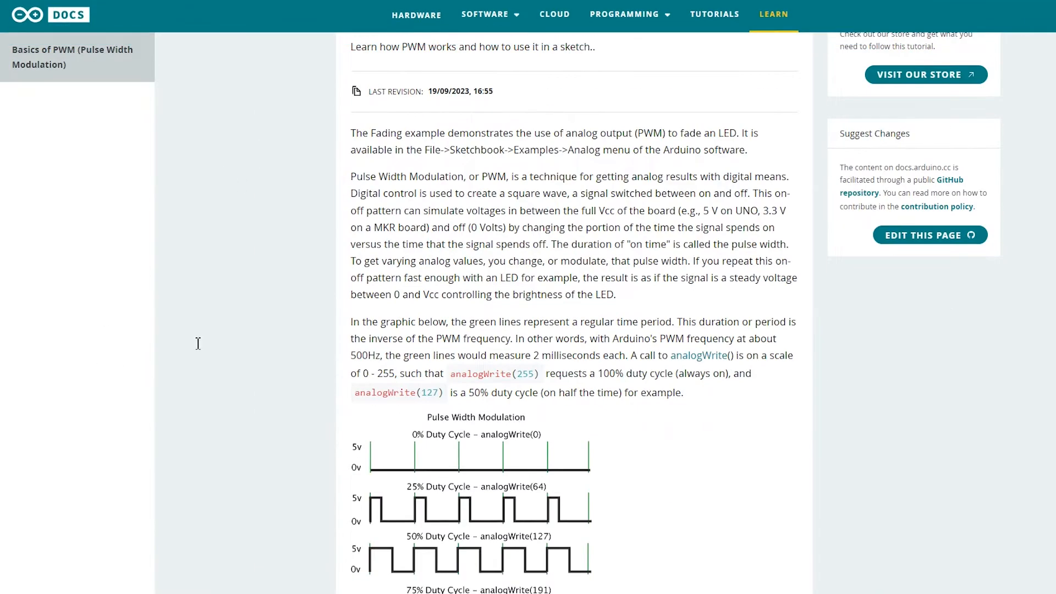
pyautogui.moveTo(351, 321); pyautogui.dragTo(587, 373)
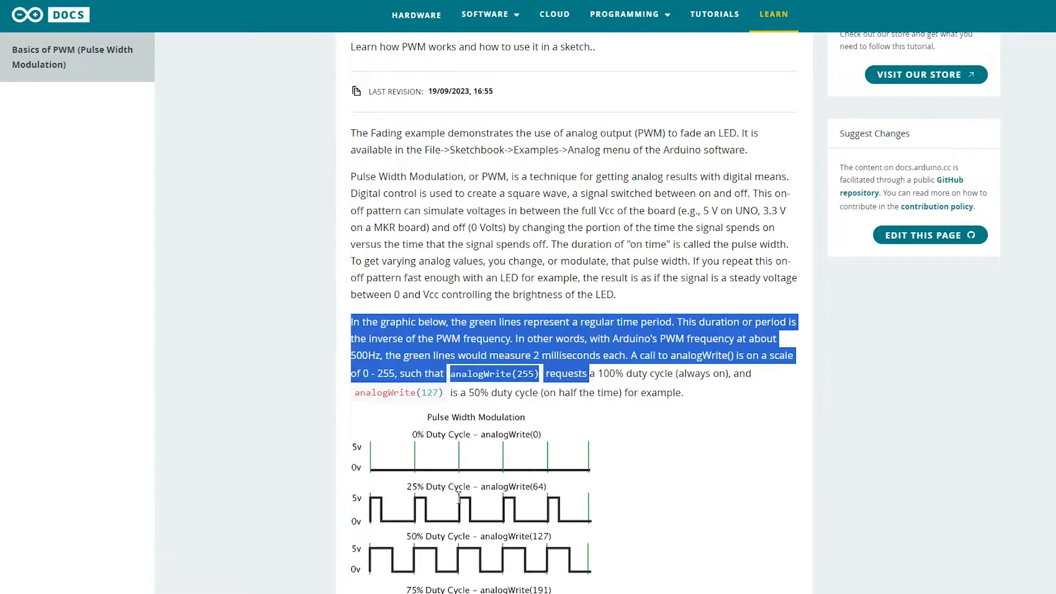
pyautogui.scroll(-3)
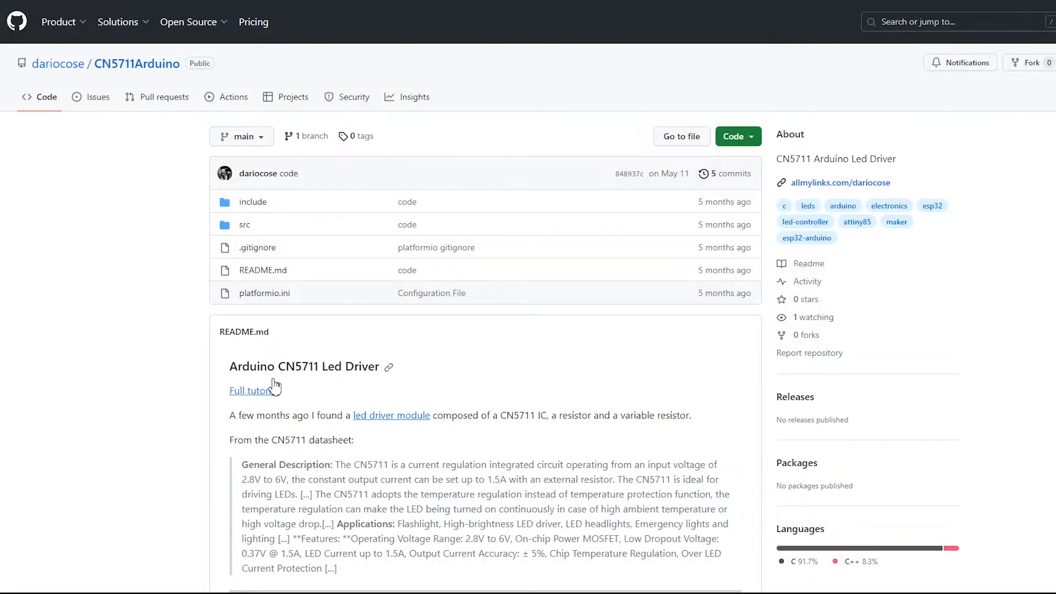
# - Open the repository's include folder and its cn5711_Arduino.h file
pyautogui.click(249, 390)
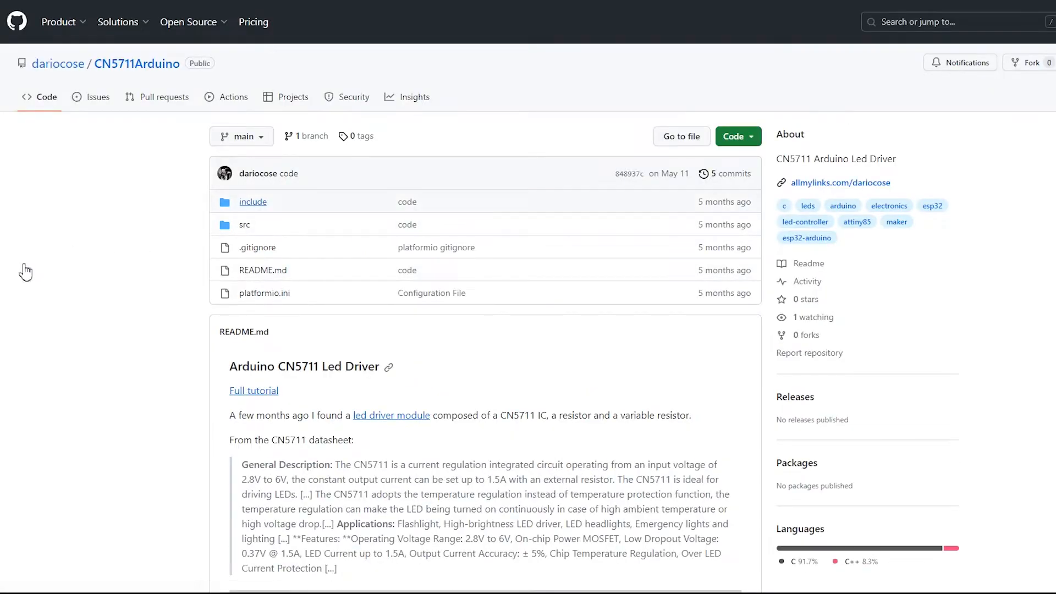
pyautogui.click(252, 202)
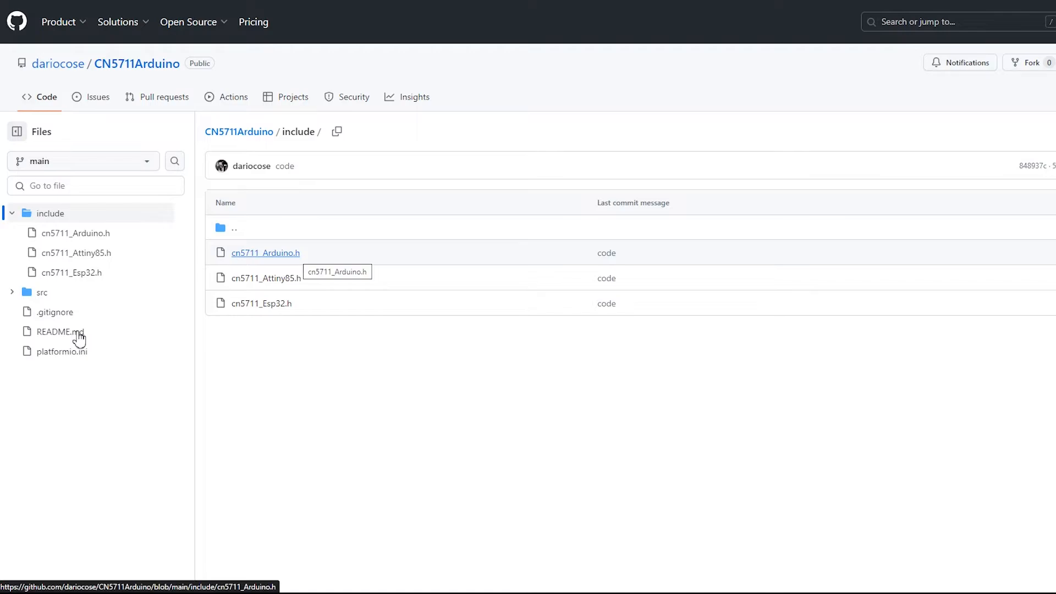
pyautogui.click(265, 253)
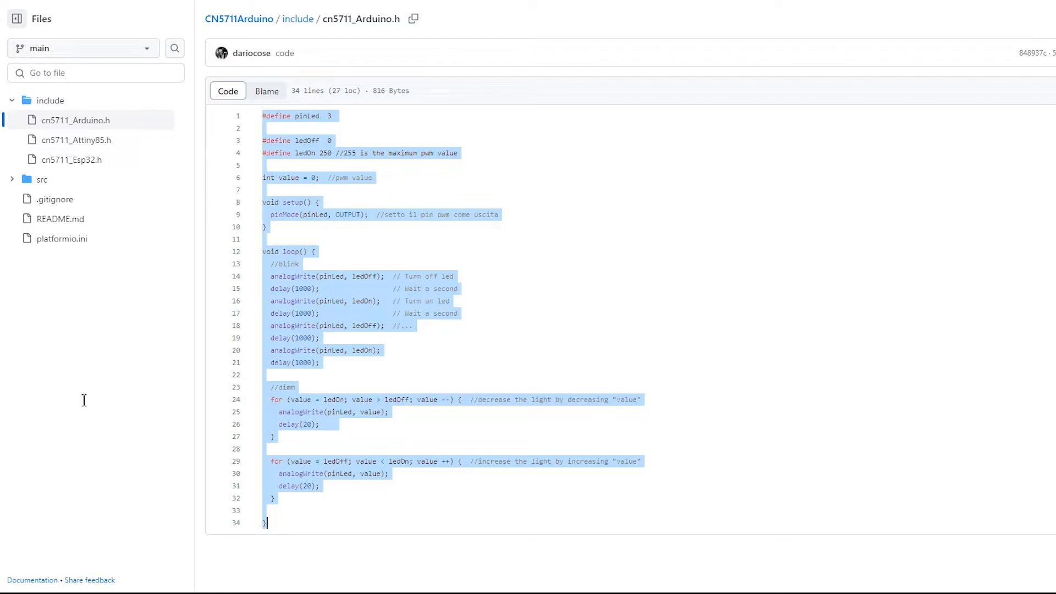
pyautogui.moveTo(154, 431)
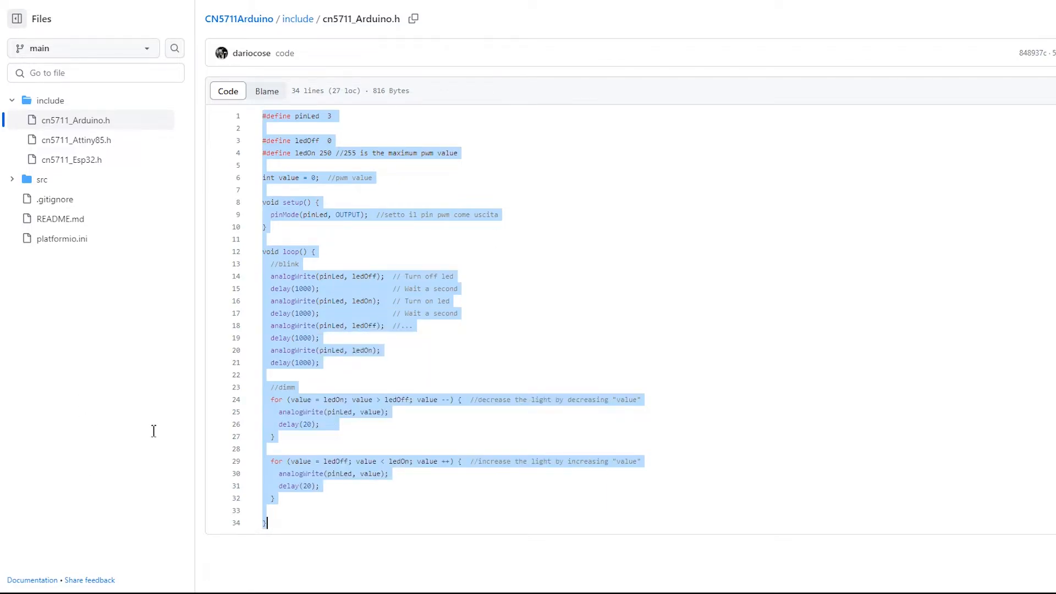